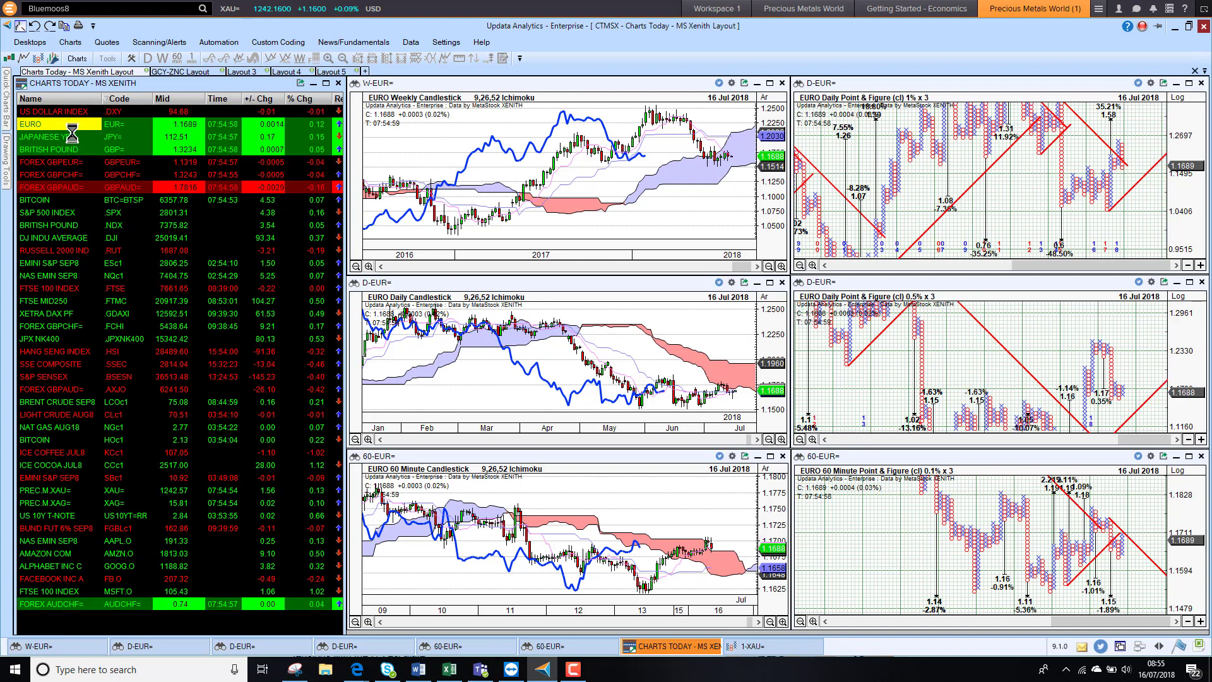
Load Japanese Yen charts, then FOREX GBPAUD= charts, across all six panes
{"action": "left_click", "coordinate": [48, 137]}
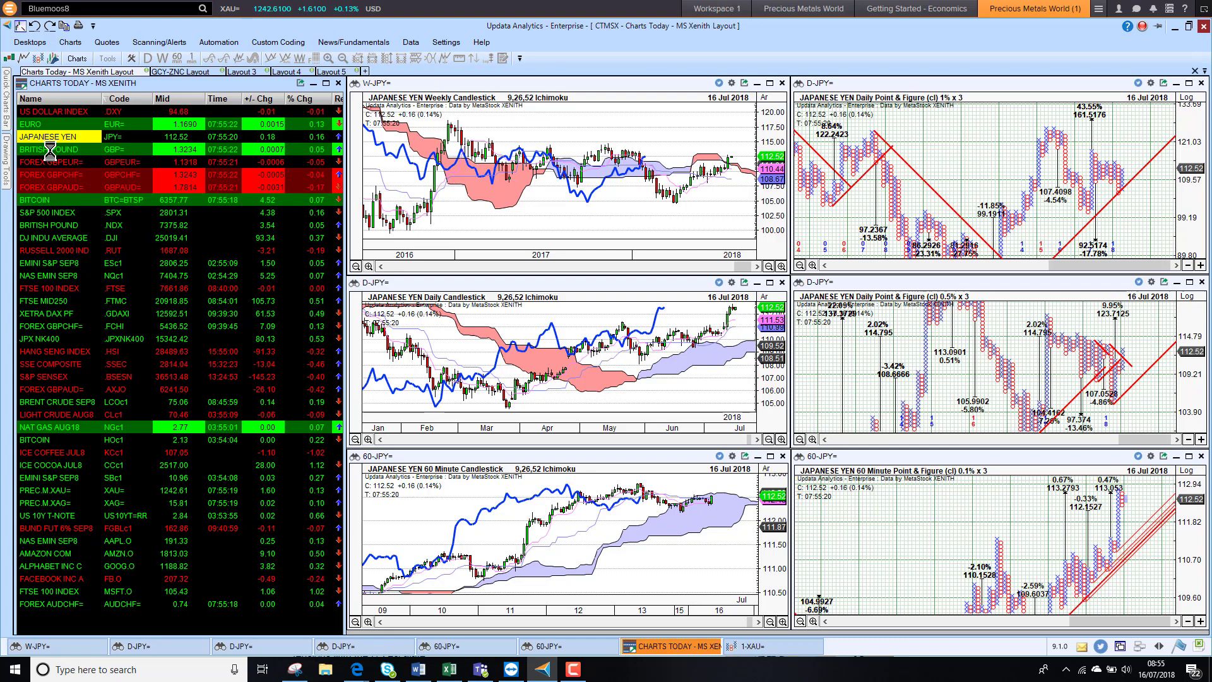
{"action": "left_click", "coordinate": [48, 149]}
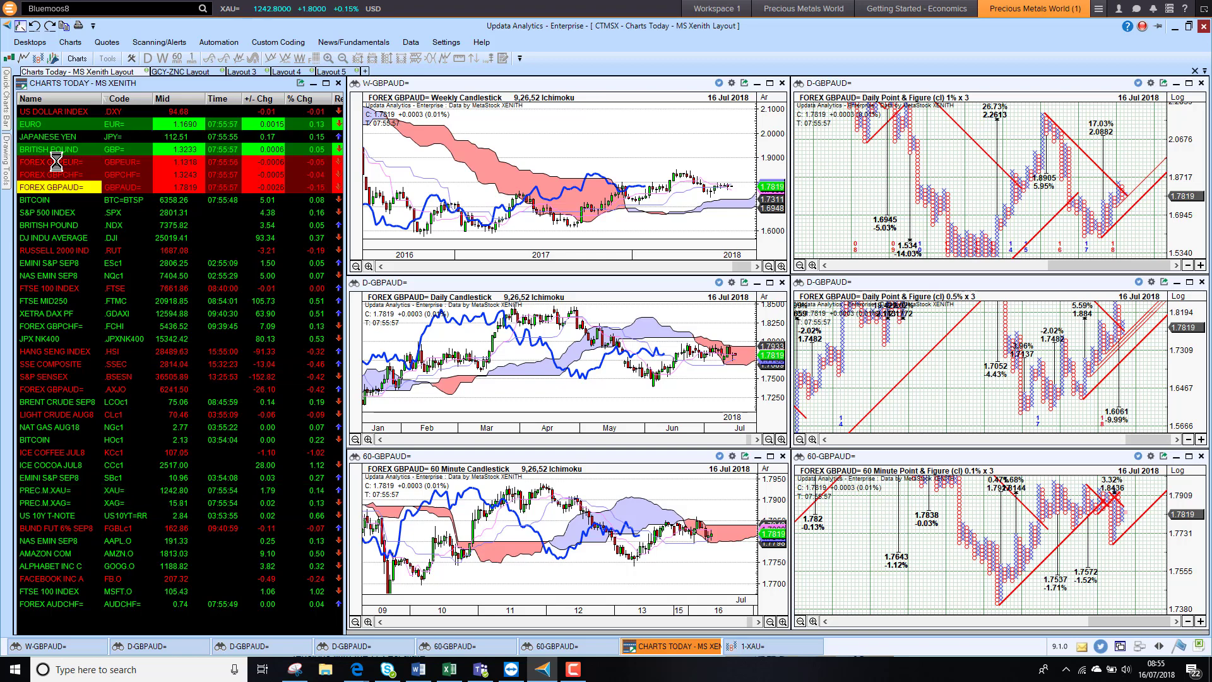
Chart Bitcoin, then the S&P 500 Index, in all six panes
{"action": "left_click", "coordinate": [50, 200]}
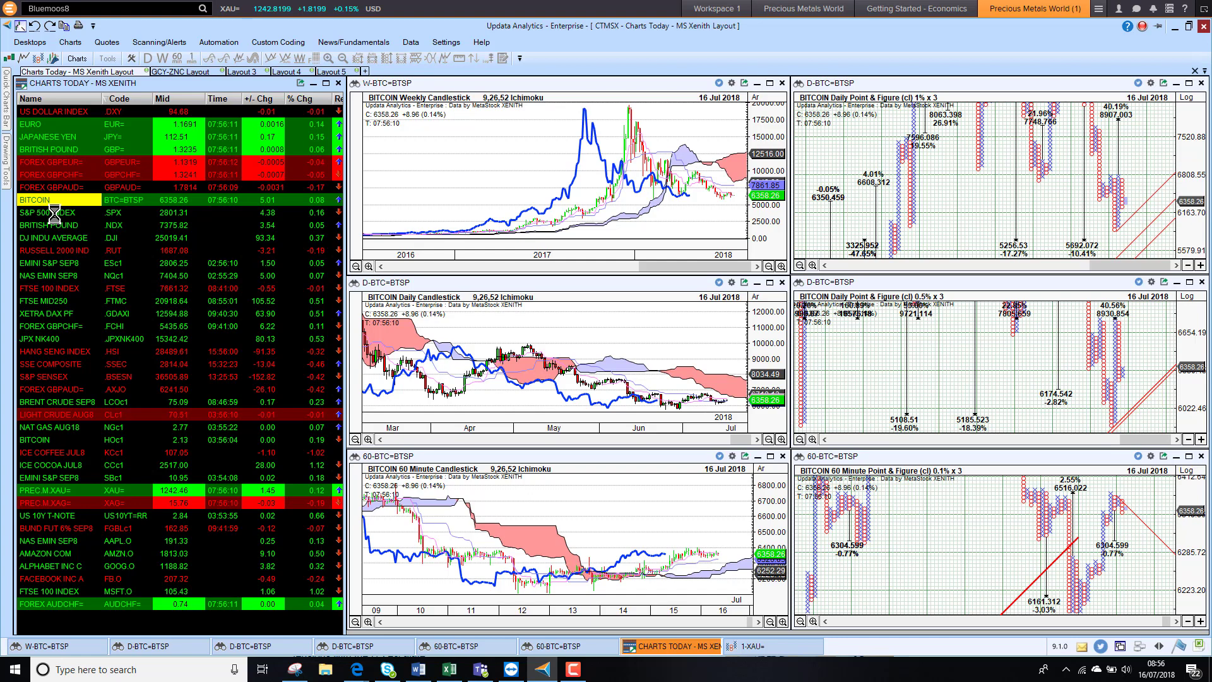
{"action": "left_click", "coordinate": [46, 212]}
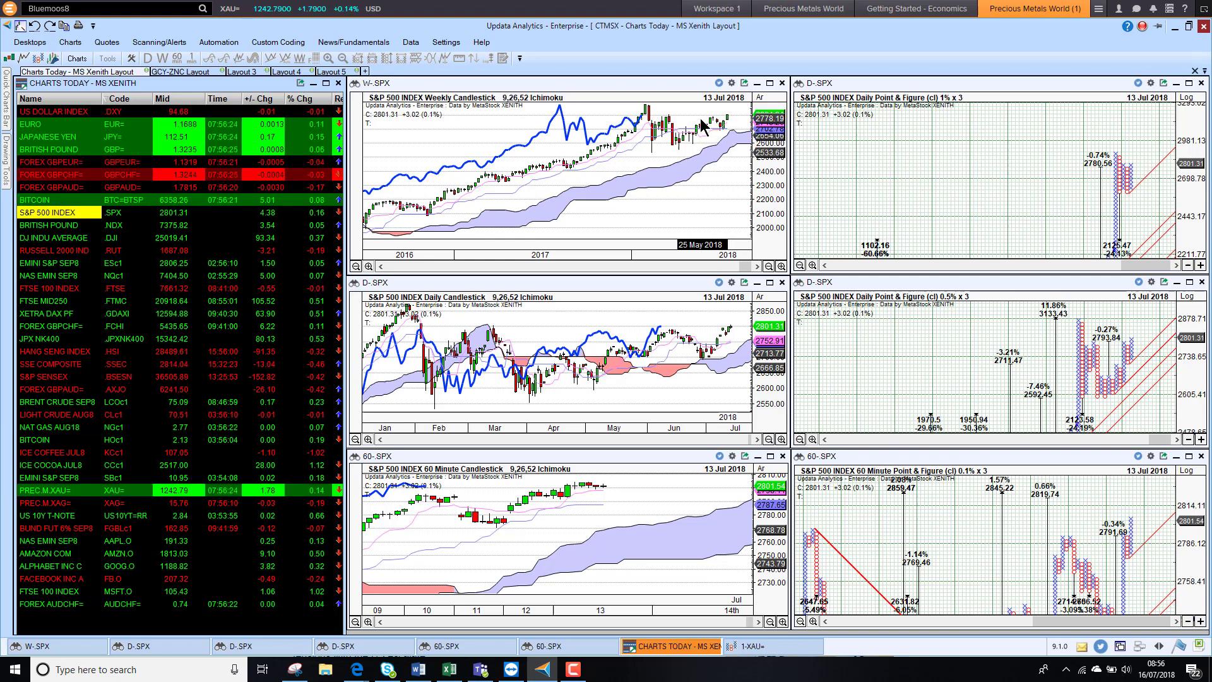
{"action": "mouse_move", "coordinate": [688, 128]}
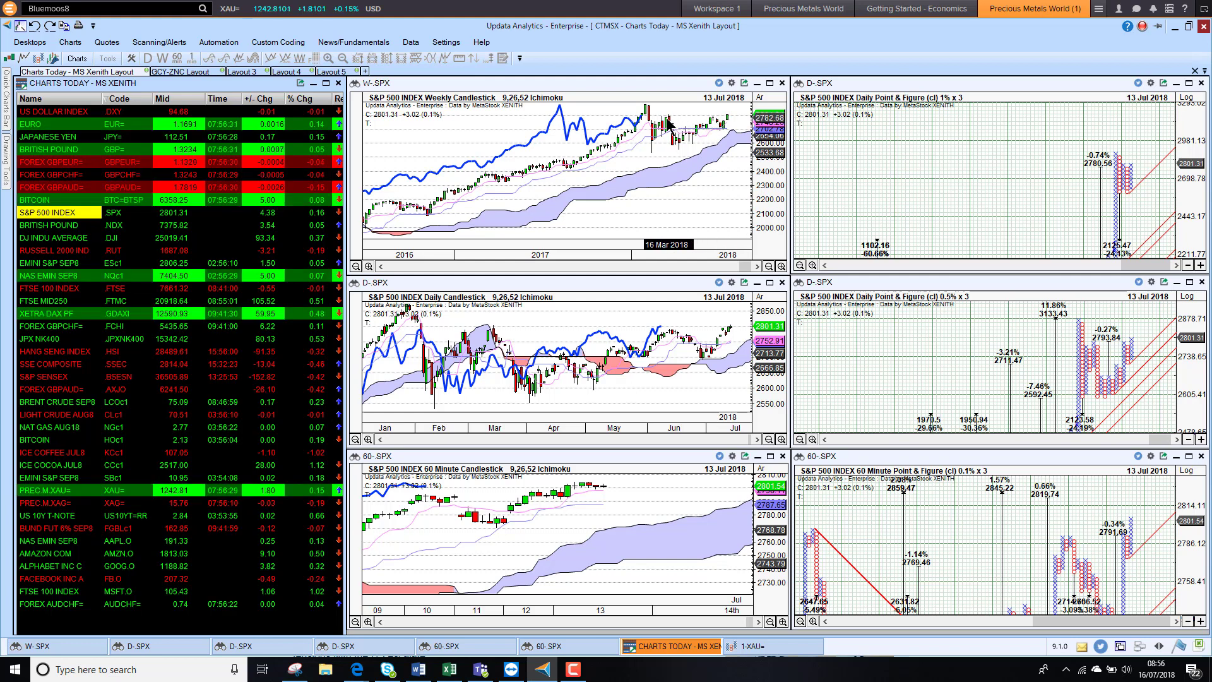
{"action": "mouse_move", "coordinate": [661, 200]}
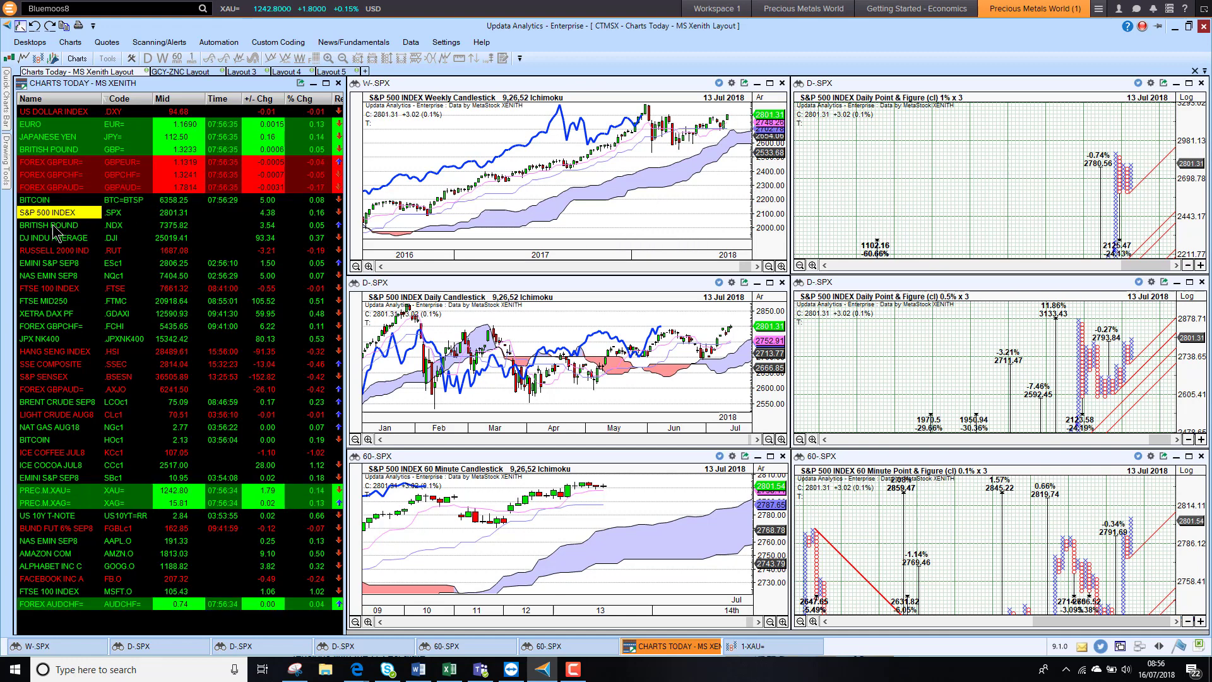
{"action": "mouse_move", "coordinate": [54, 231]}
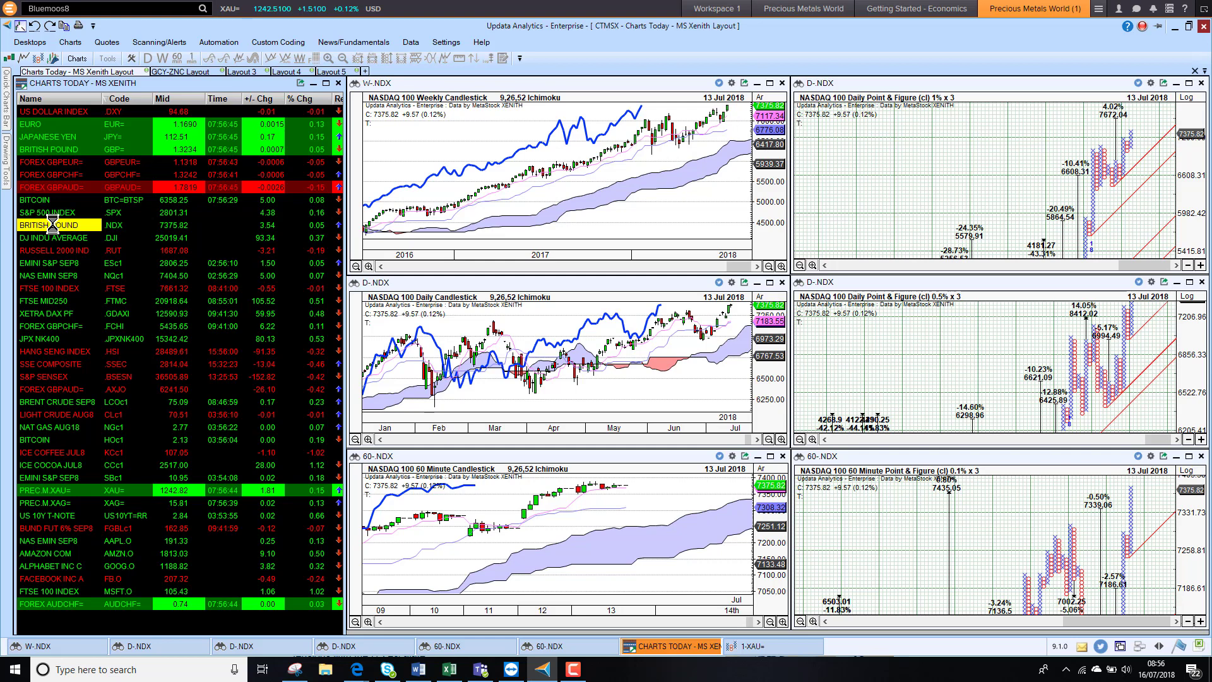
Chart FTSE MID250, then the SSE Composite (.SSEC), in all six panes
{"action": "left_click", "coordinate": [54, 238]}
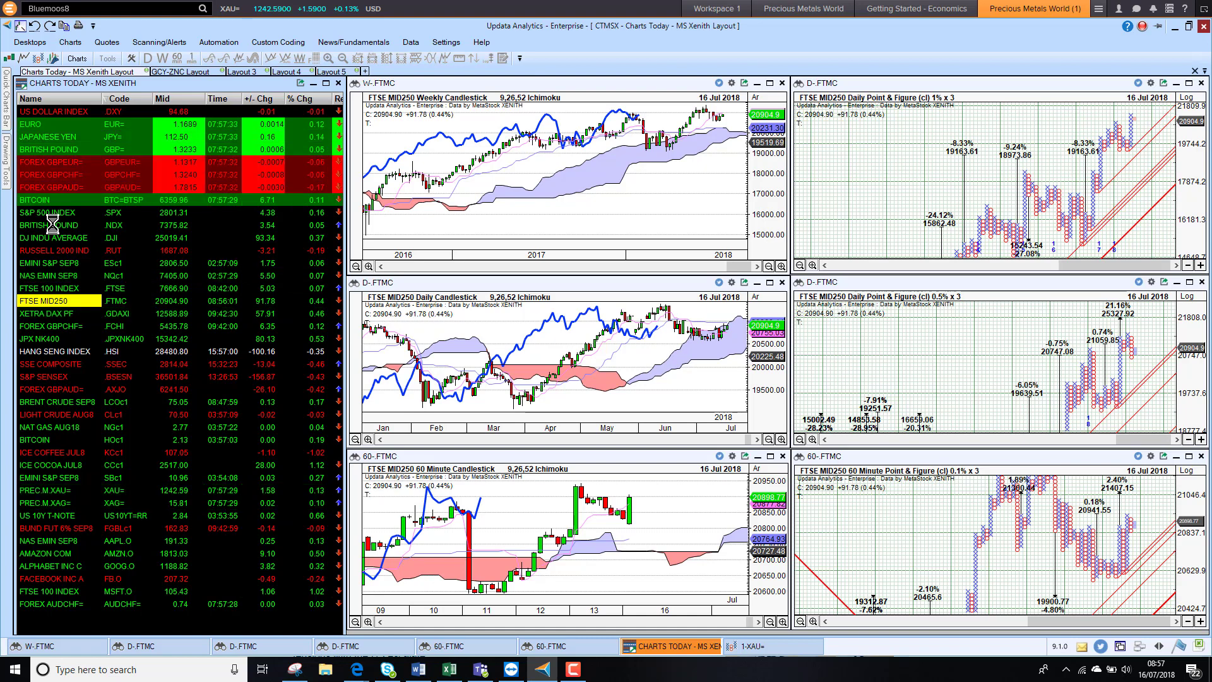
{"action": "left_click", "coordinate": [46, 313]}
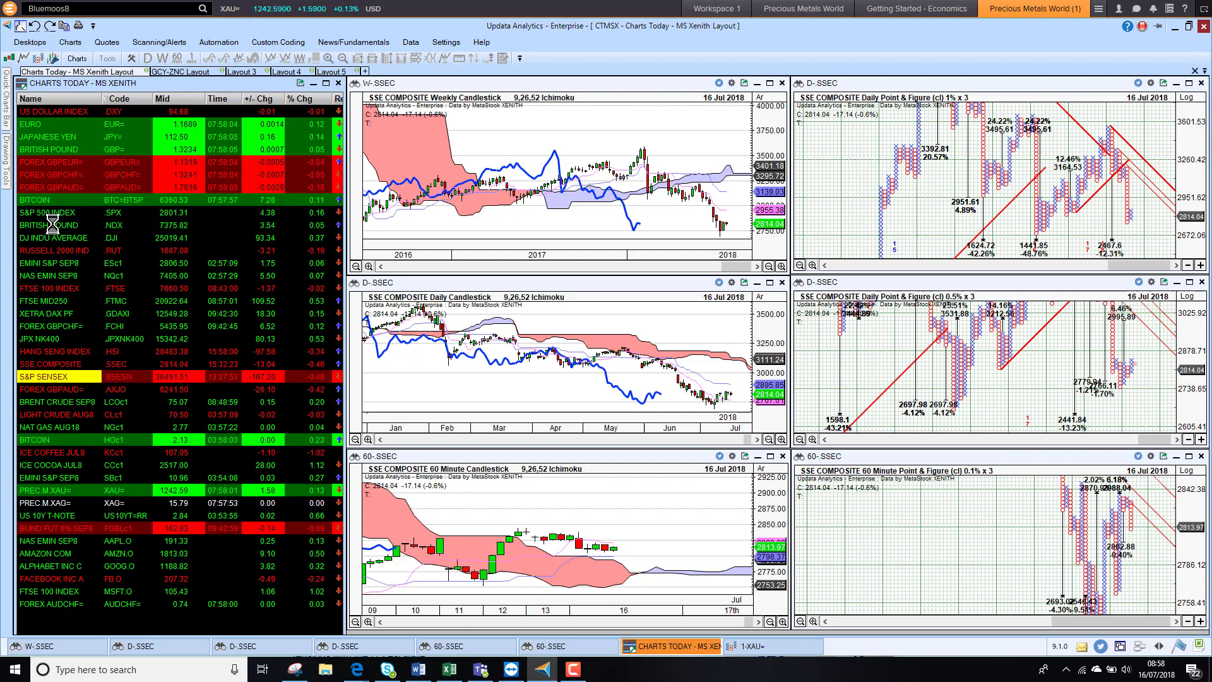
Switch all six panes to the Light Crude AUG8 charts
{"action": "left_click", "coordinate": [42, 376]}
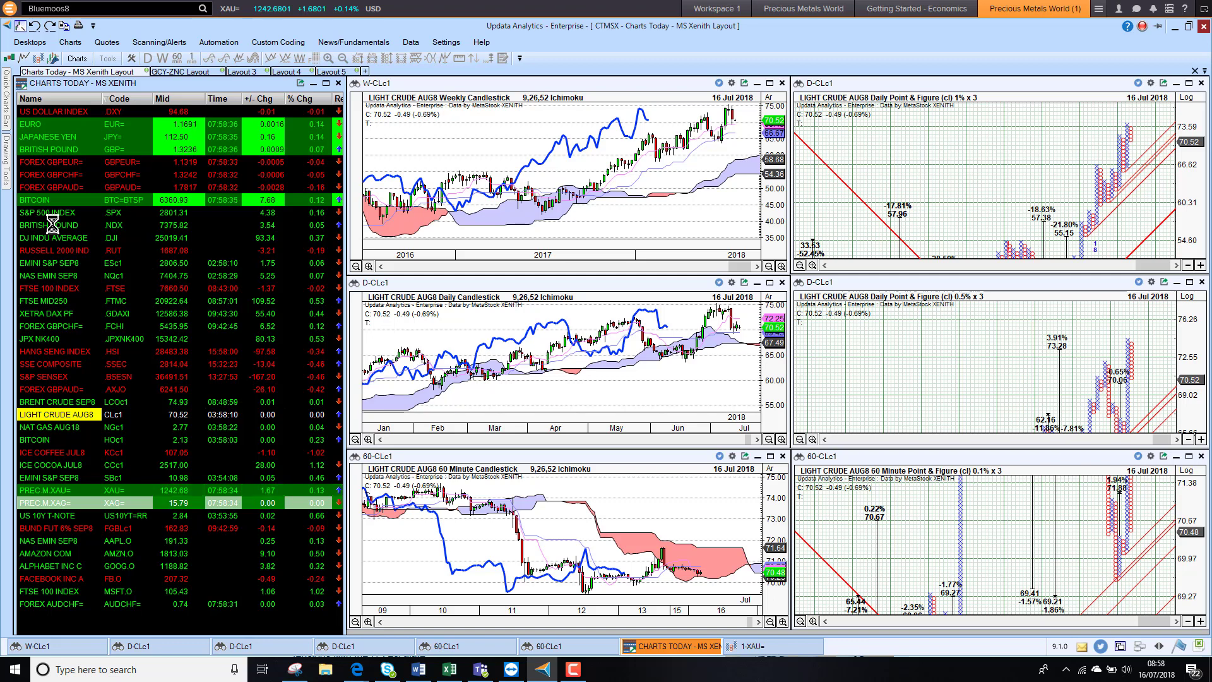
Switch all six panes to Apple Inc (AAPL.O) charts
{"action": "left_click", "coordinate": [54, 427]}
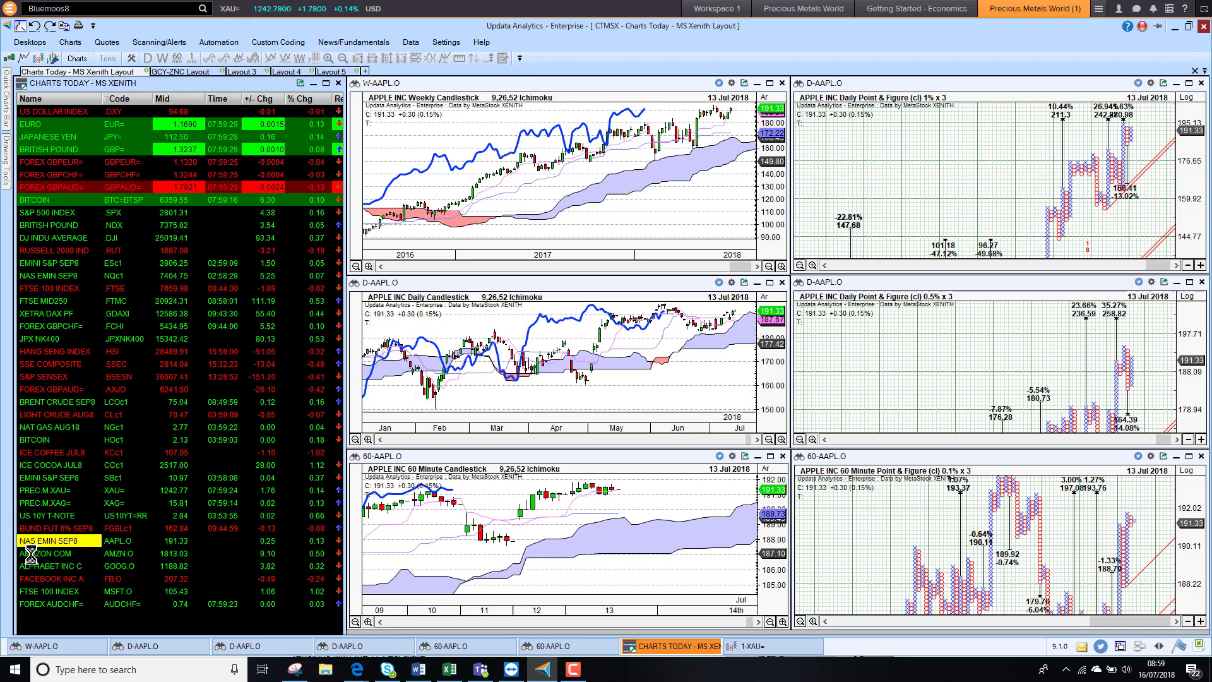
Chart Amazon.com, then Alphabet Inc C (GOOG.O), in all six panes
{"action": "left_click", "coordinate": [50, 554]}
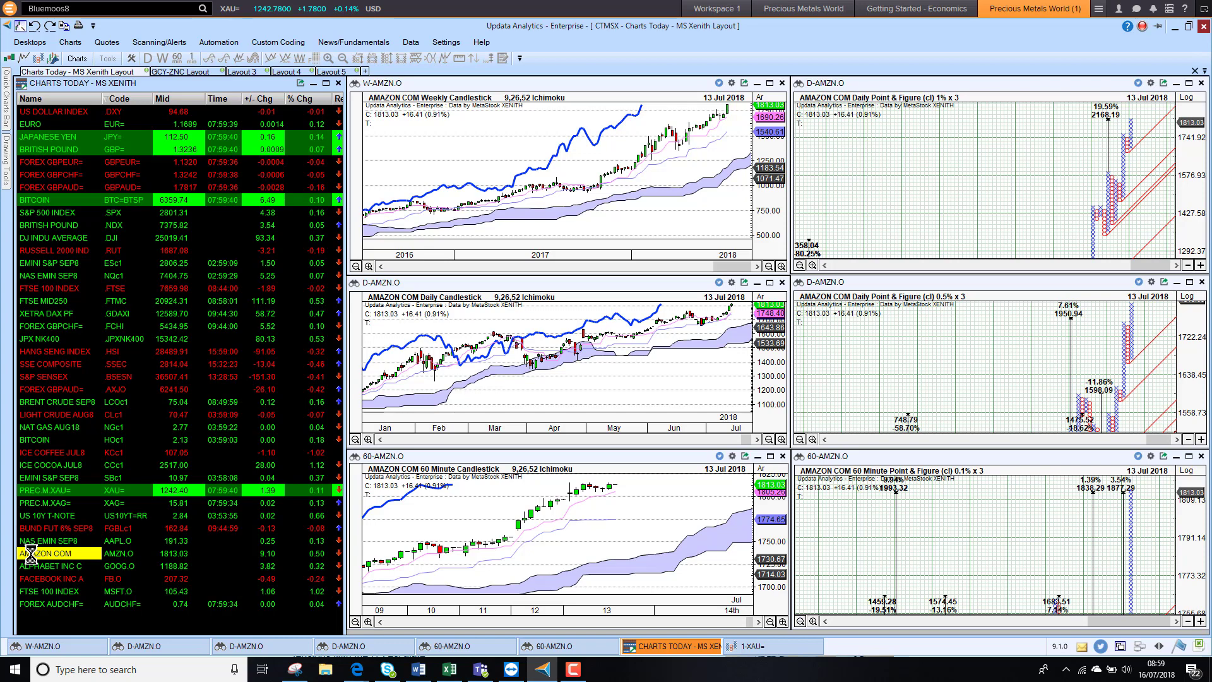
{"action": "left_click", "coordinate": [48, 565]}
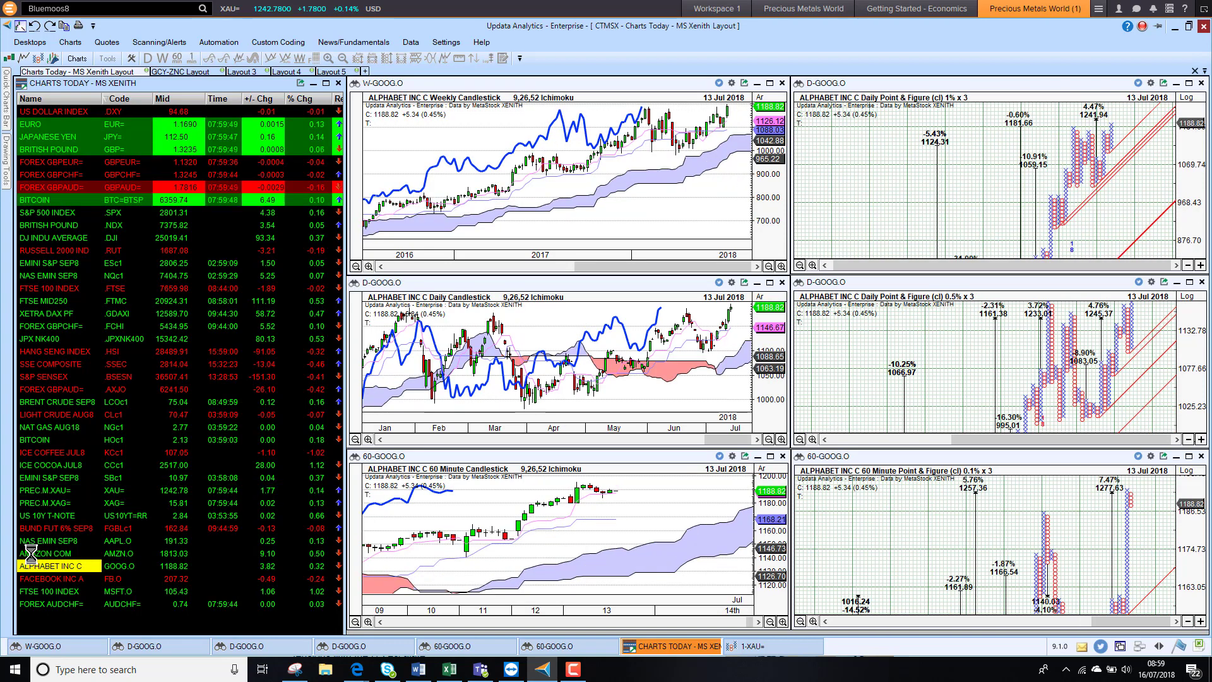